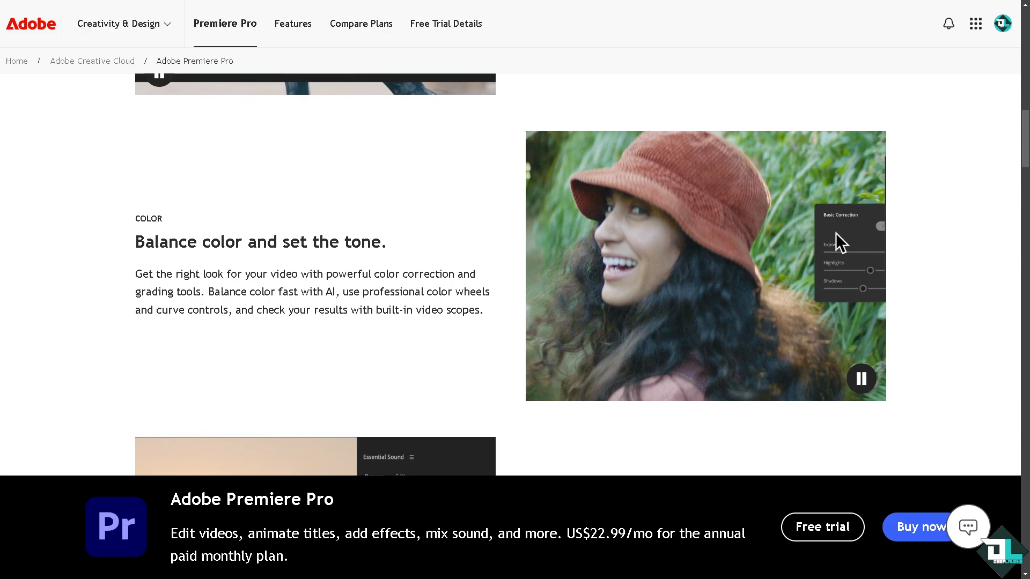
# - Scroll up to the top of the Premiere Pro product page
pyautogui.scroll(3)
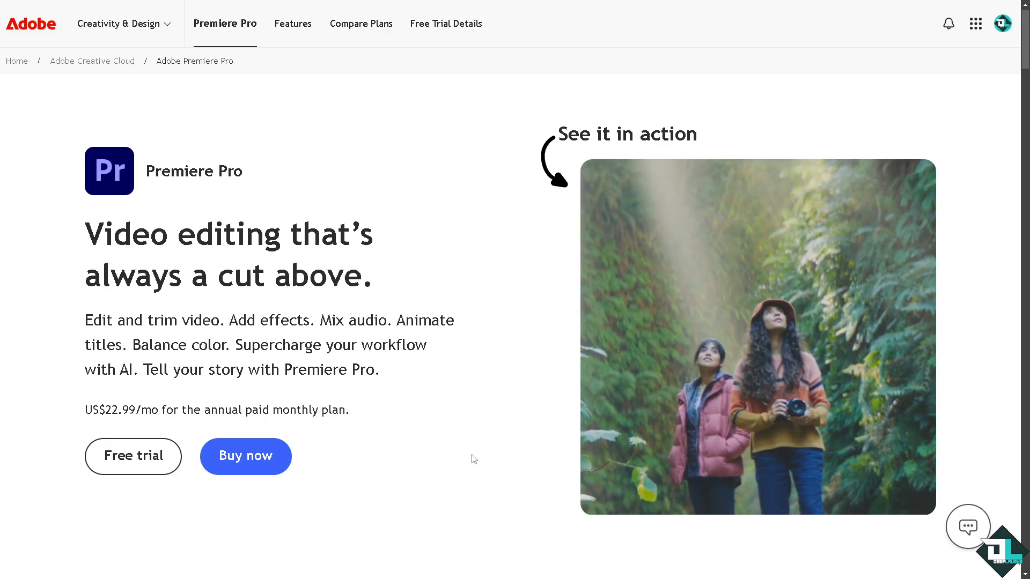
pyautogui.moveTo(134, 456)
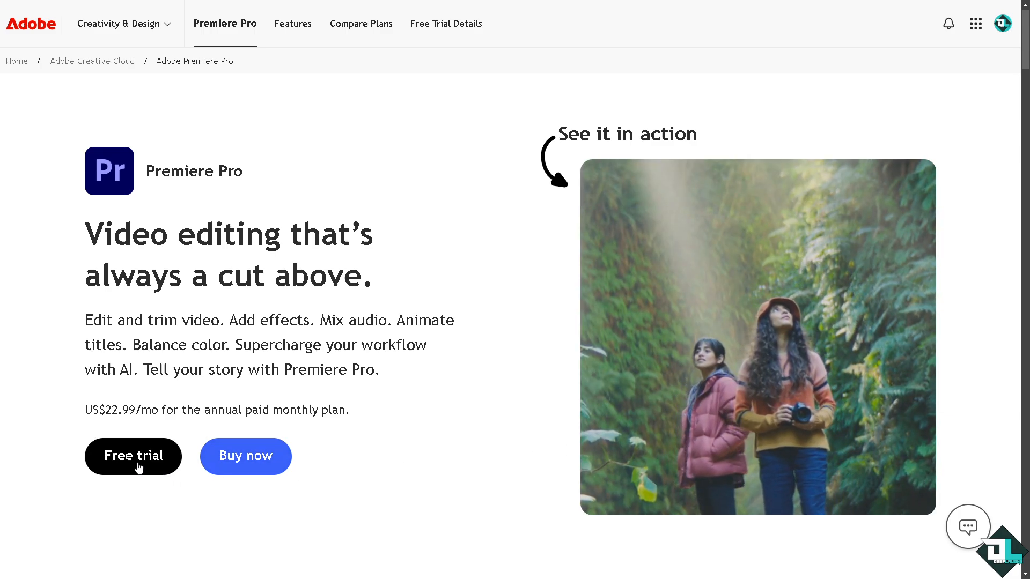
# - Compare Free trial pricing for Individuals, Business, and Students and teachers plans
pyautogui.click(133, 456)
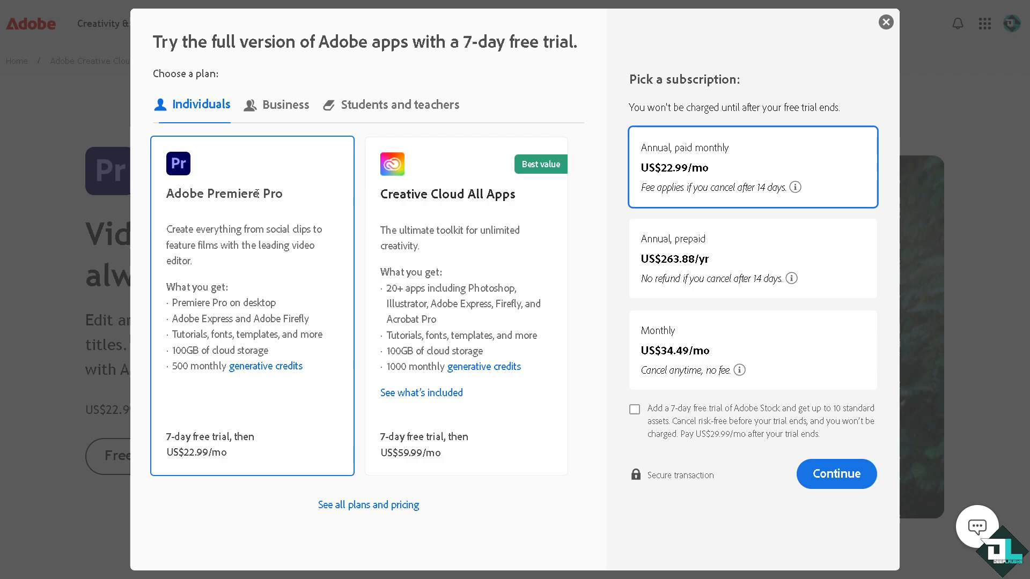
pyautogui.click(285, 105)
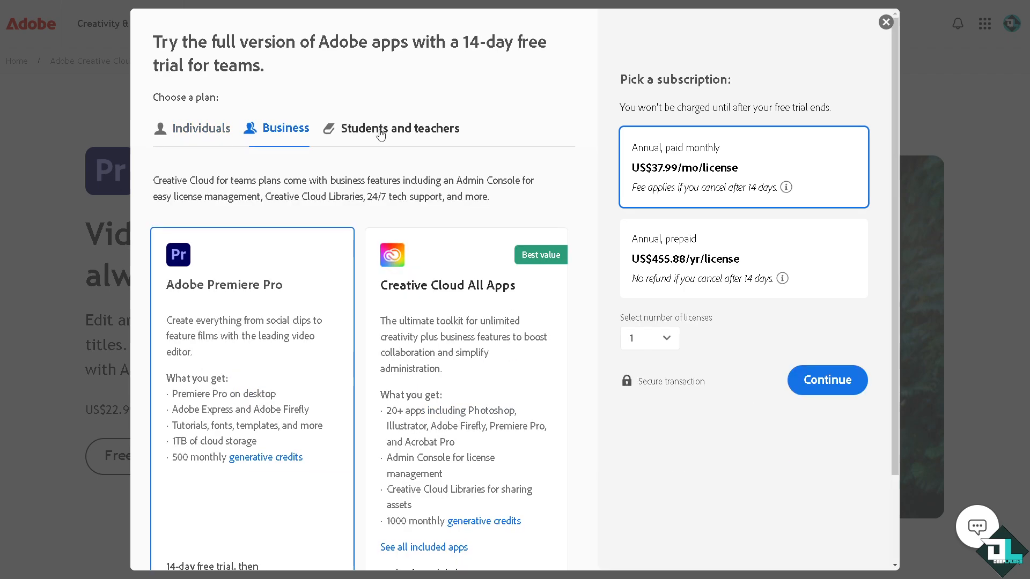
pyautogui.click(398, 128)
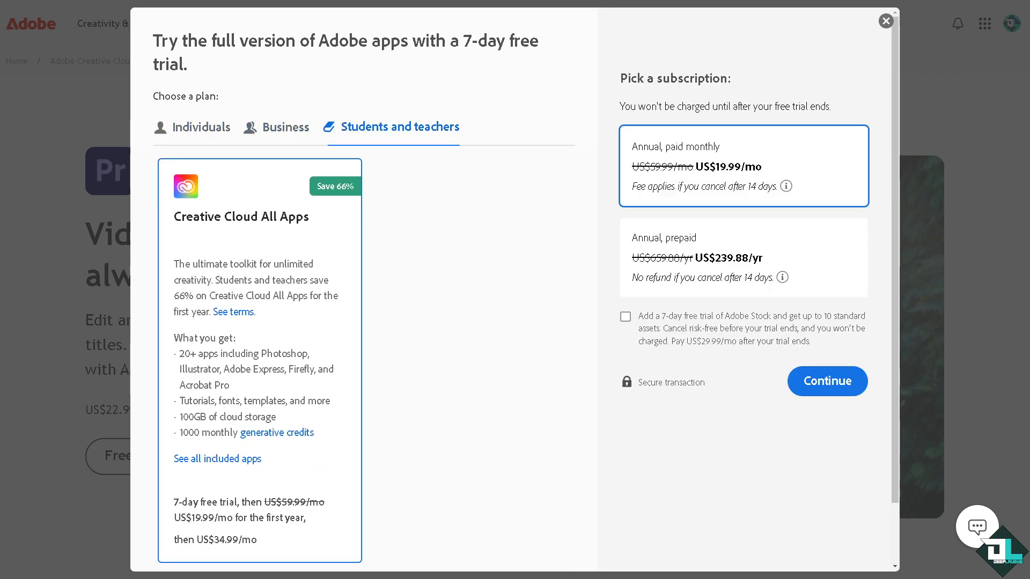
pyautogui.click(884, 21)
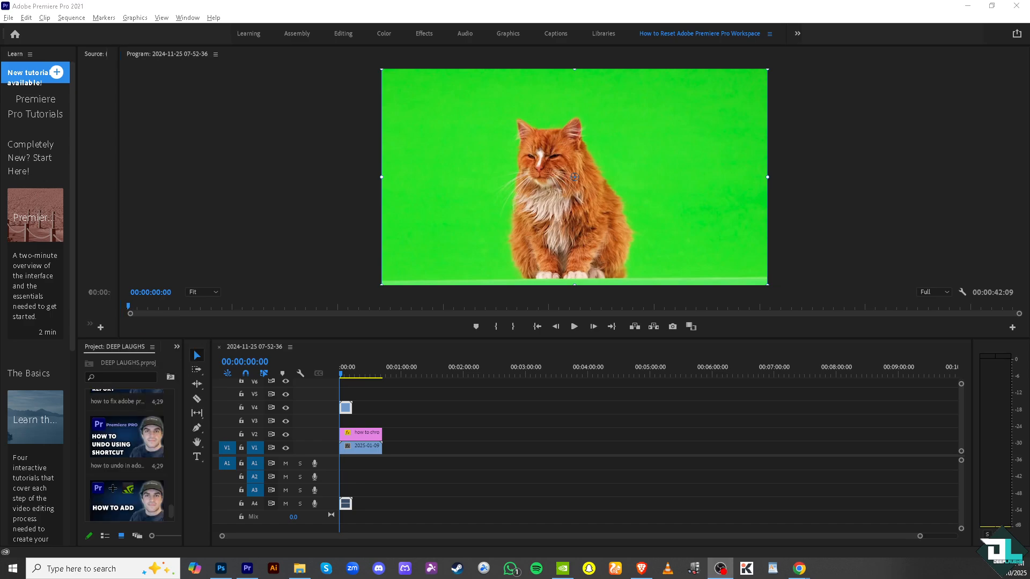
# - Show the Effects panel from the Window menu
pyautogui.click(188, 17)
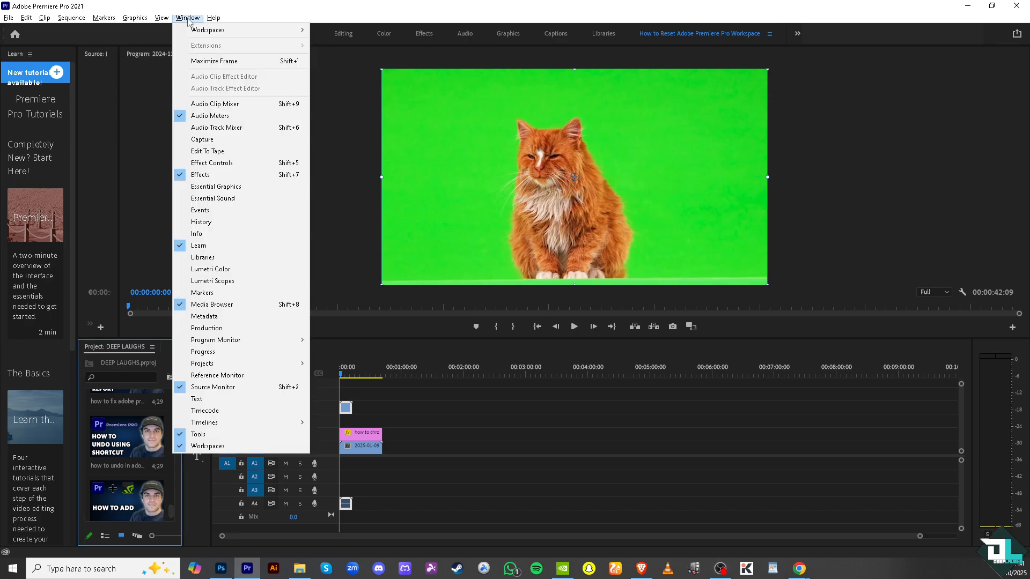
pyautogui.moveTo(231, 175)
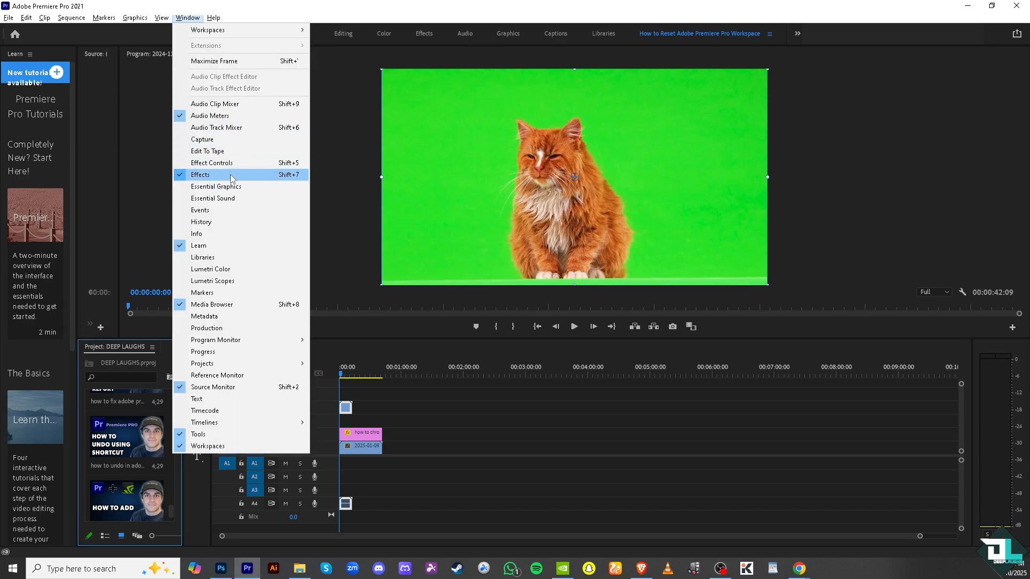
pyautogui.click(200, 175)
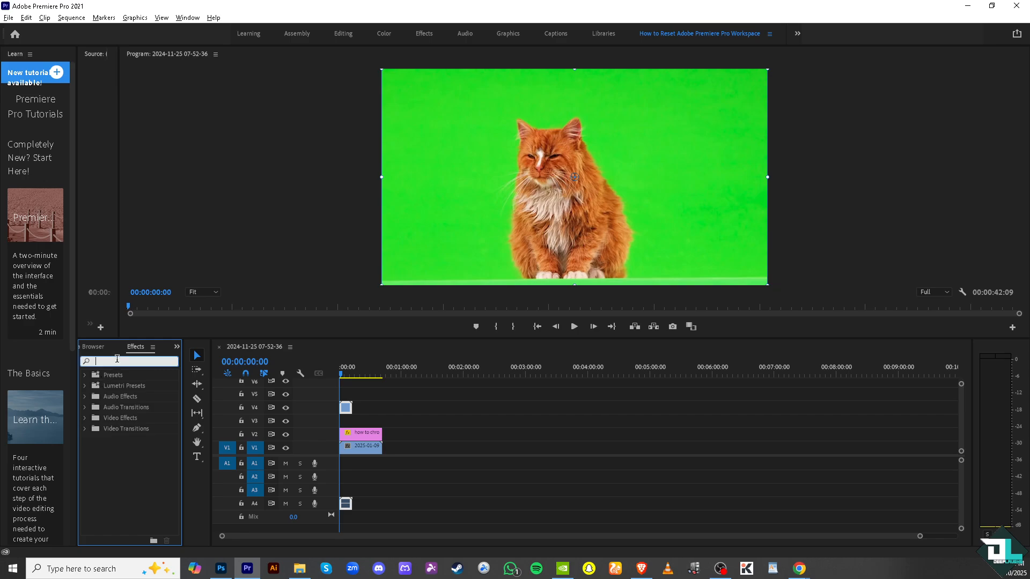
# - Search 'Ultra' in Effects and pick the green background colour to key out
pyautogui.write('Ultra')
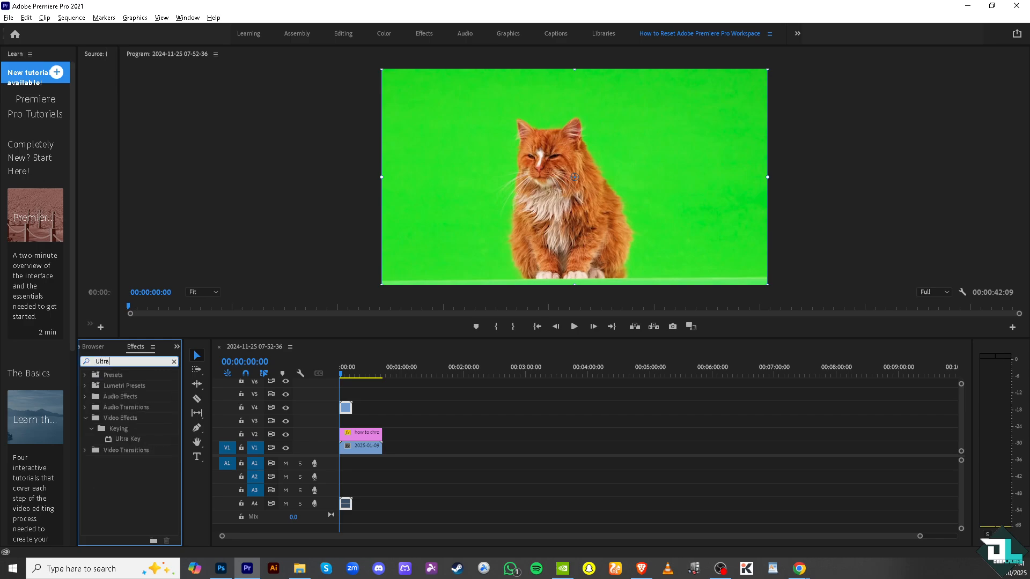
pyautogui.moveTo(133, 439)
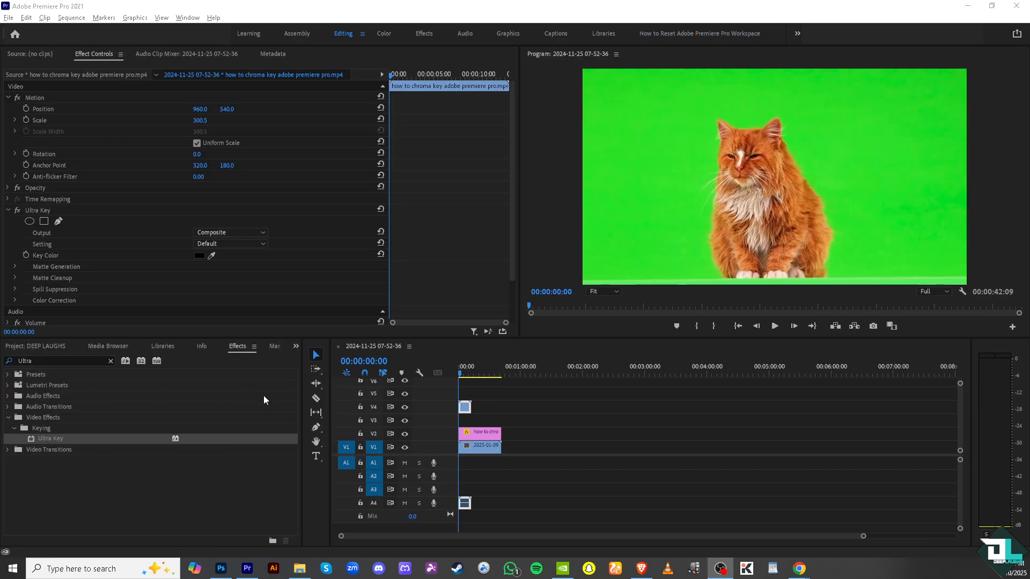
pyautogui.moveTo(177, 181)
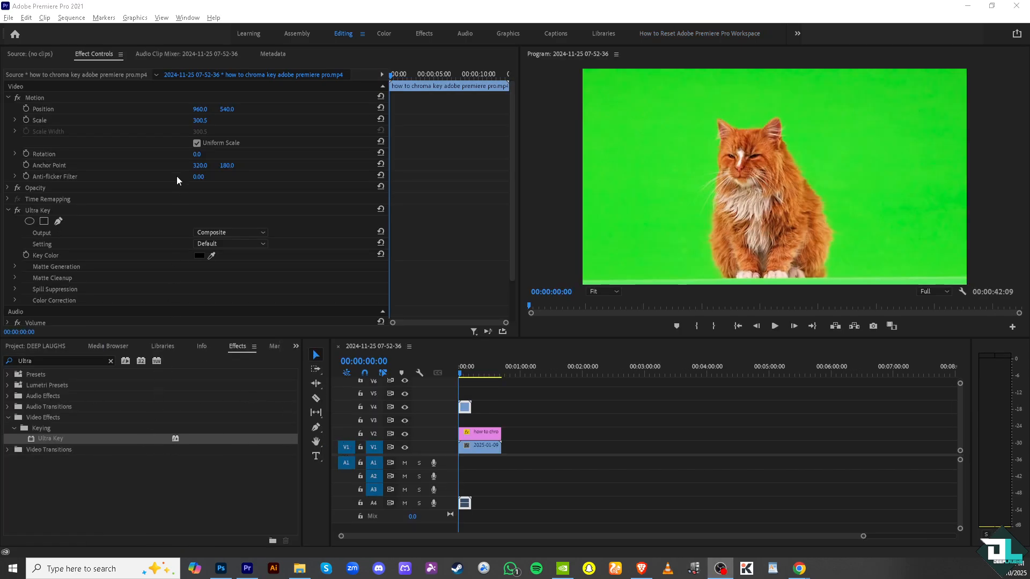
pyautogui.moveTo(70, 231)
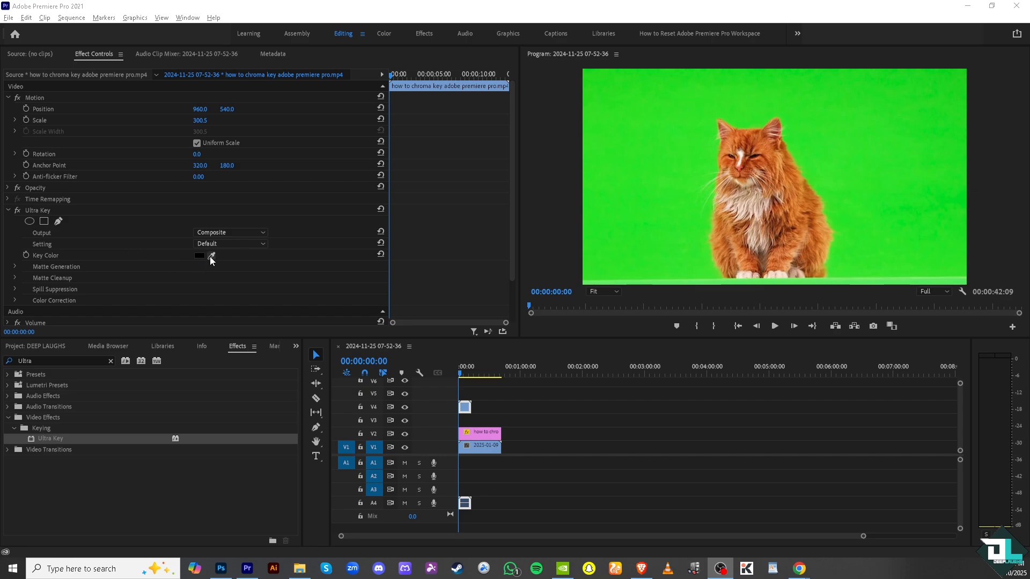
pyautogui.click(661, 178)
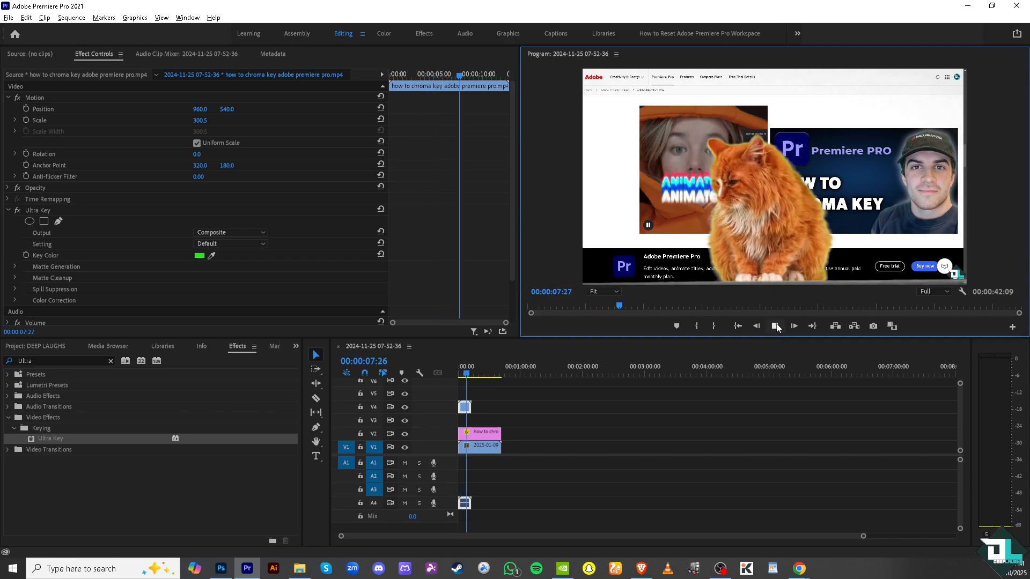
pyautogui.click(775, 325)
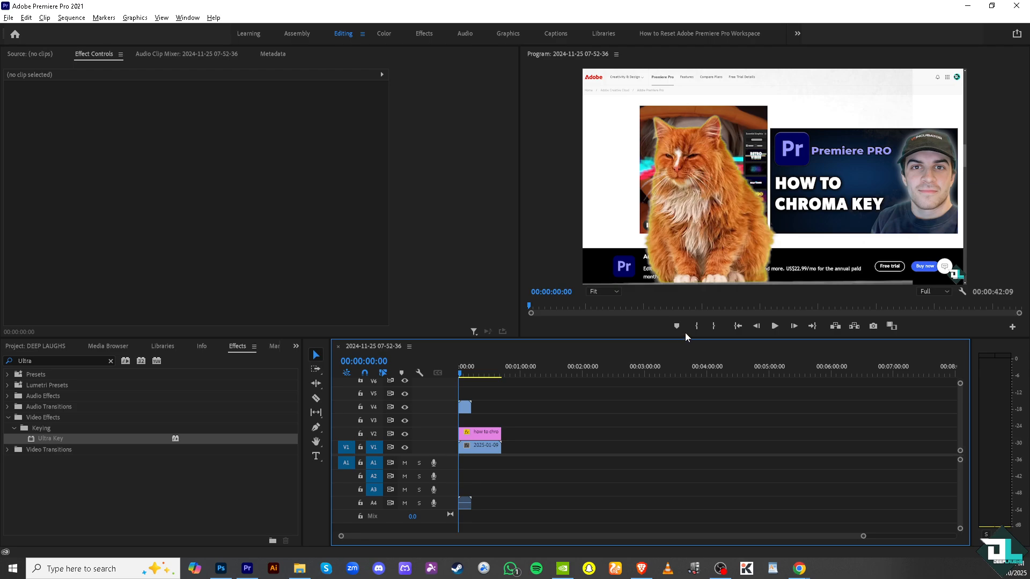
pyautogui.moveTo(13, 31)
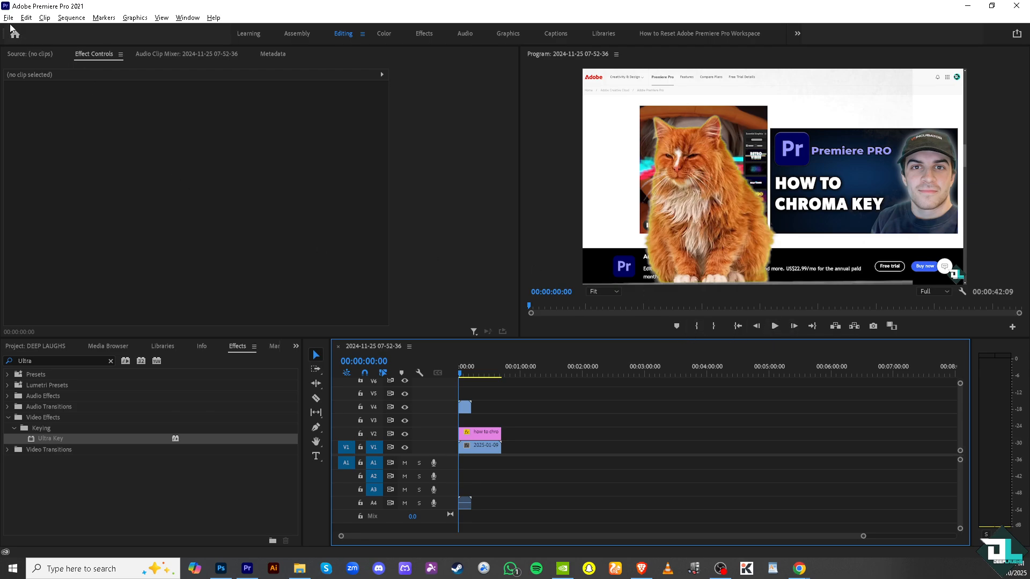
pyautogui.click(9, 18)
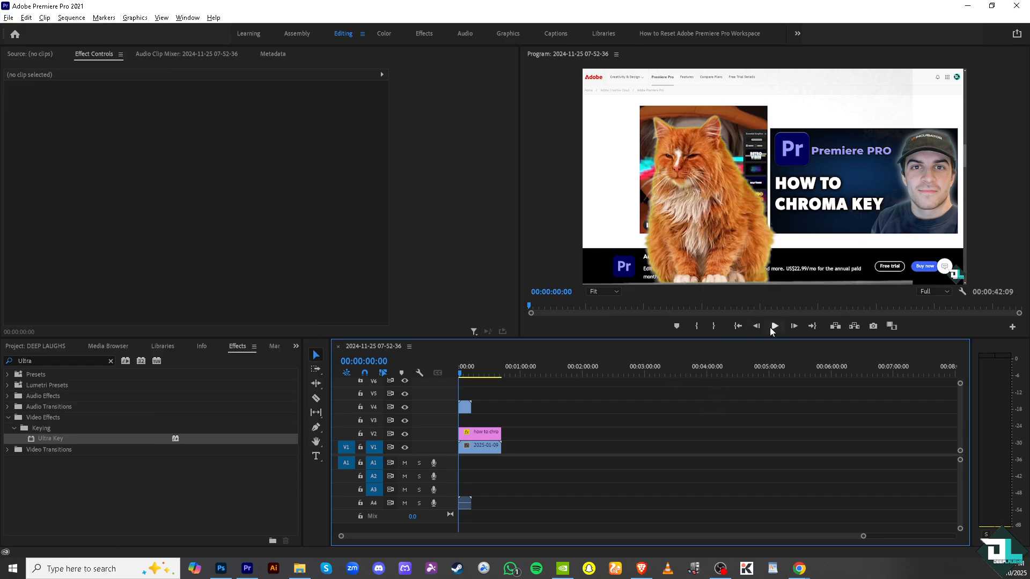
pyautogui.click(774, 326)
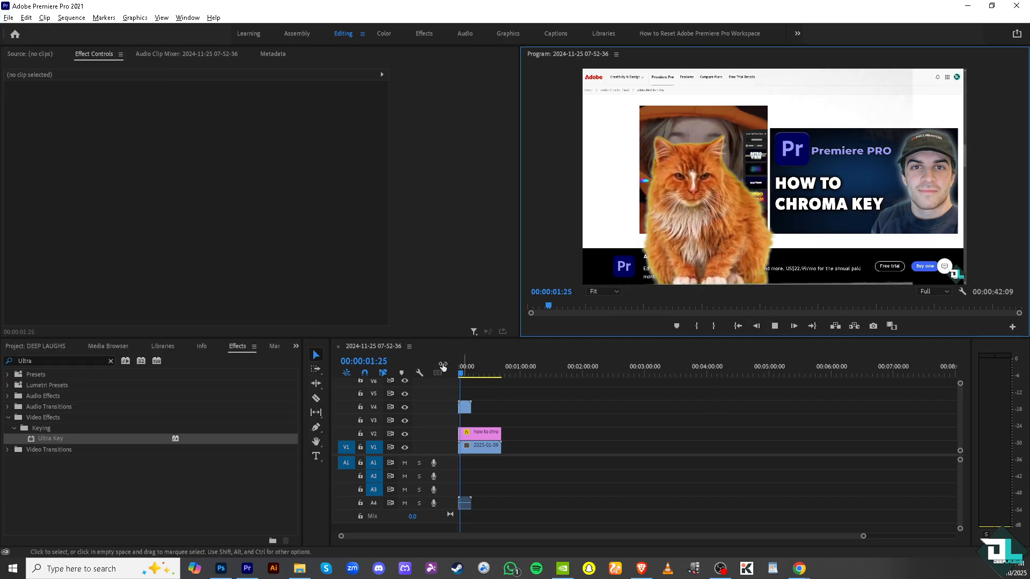